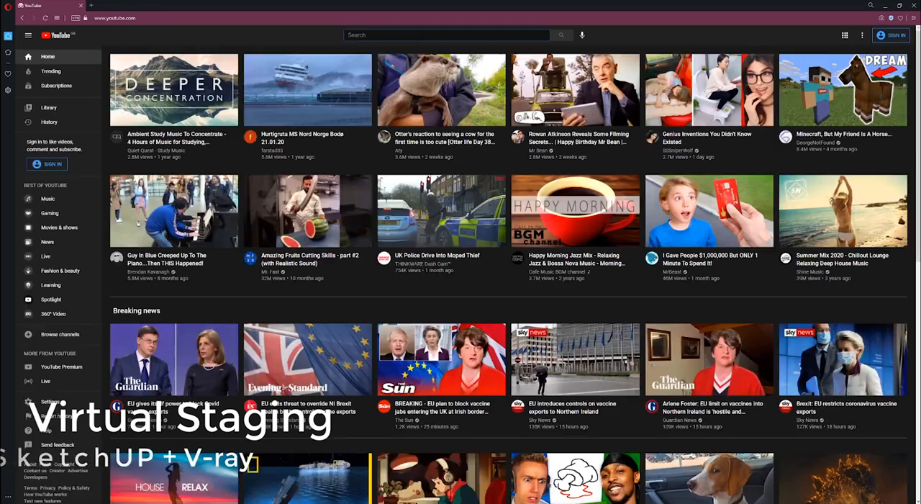
Search YouTube for 'virtual staging sketchup' and open the real estate staging video
{"action": "type", "text": "virtual staging sketchup"}
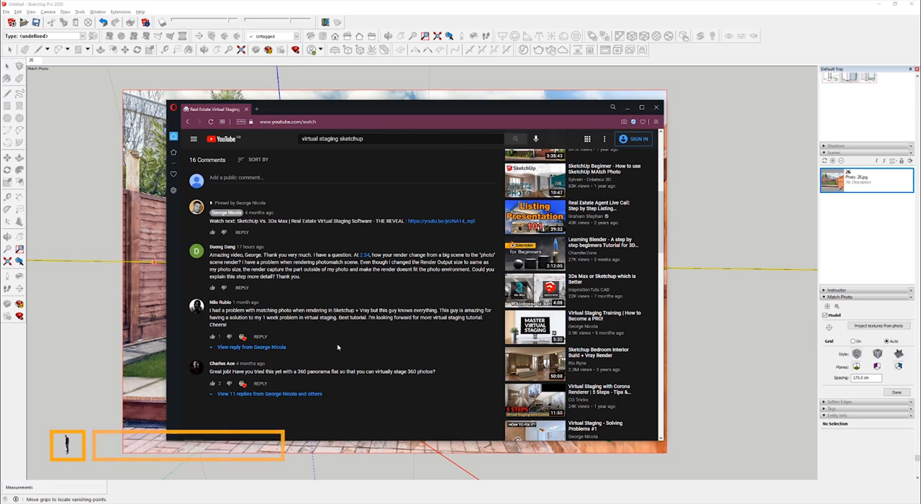
Skim the video's comments, skip ahead in the video, then leave the browser
{"action": "scroll", "scroll_direction": "up", "scroll_amount": 3}
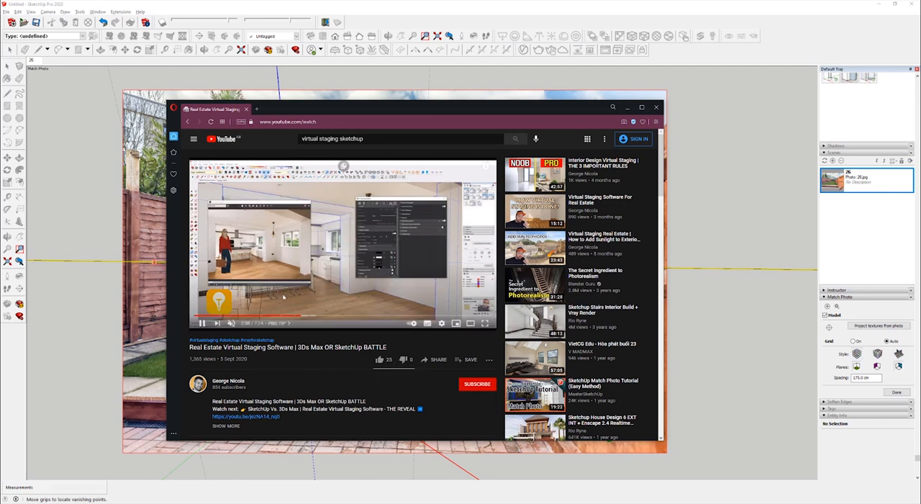
{"action": "scroll", "scroll_direction": "down", "scroll_amount": 3}
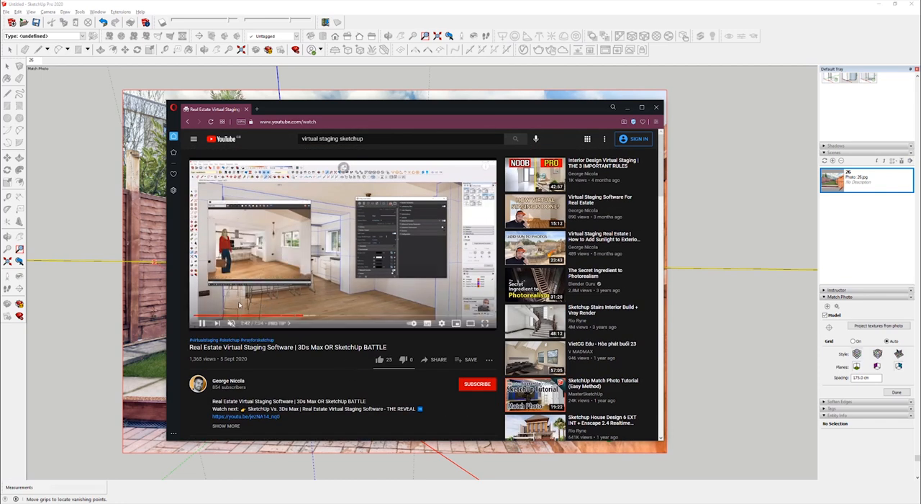
{"action": "left_click", "coordinate": [202, 323]}
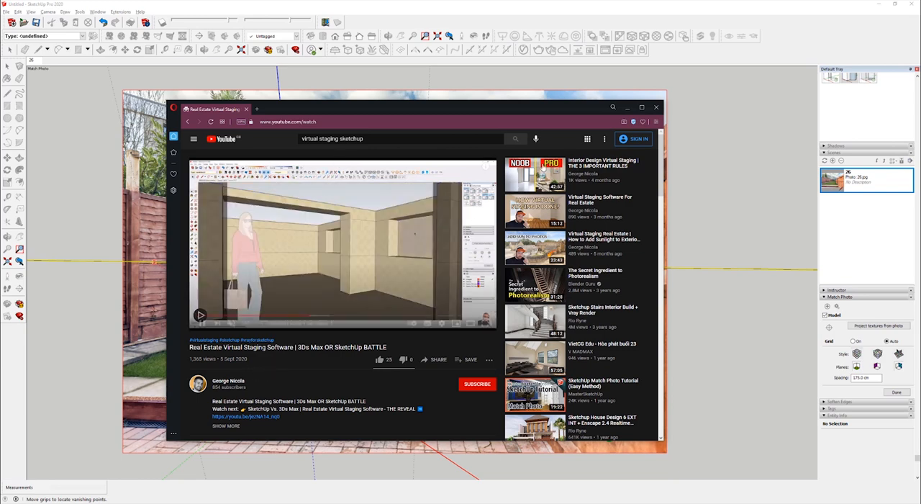
{"action": "left_click", "coordinate": [656, 107]}
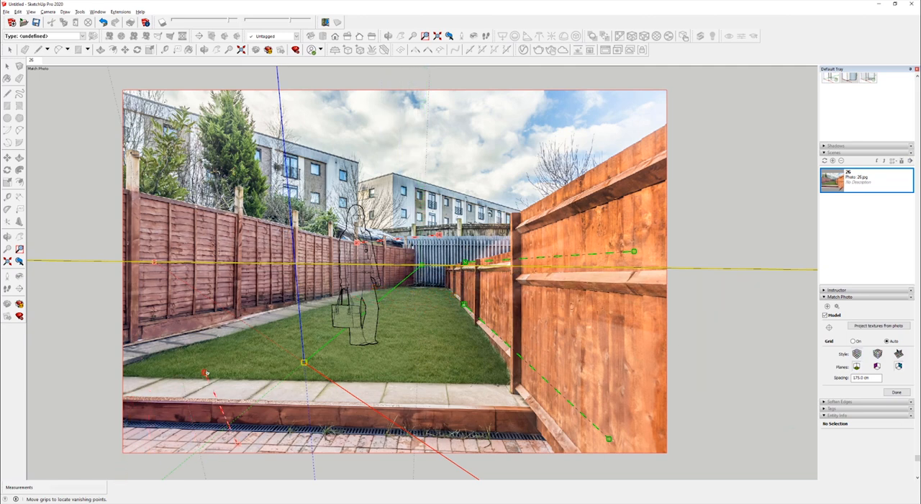
Level the red axis on the paving edge, origin at lawn's left edge, fence vanishing lines adjusted
{"action": "left_click_drag", "start_coordinate": [207, 373], "coordinate": [237, 444]}
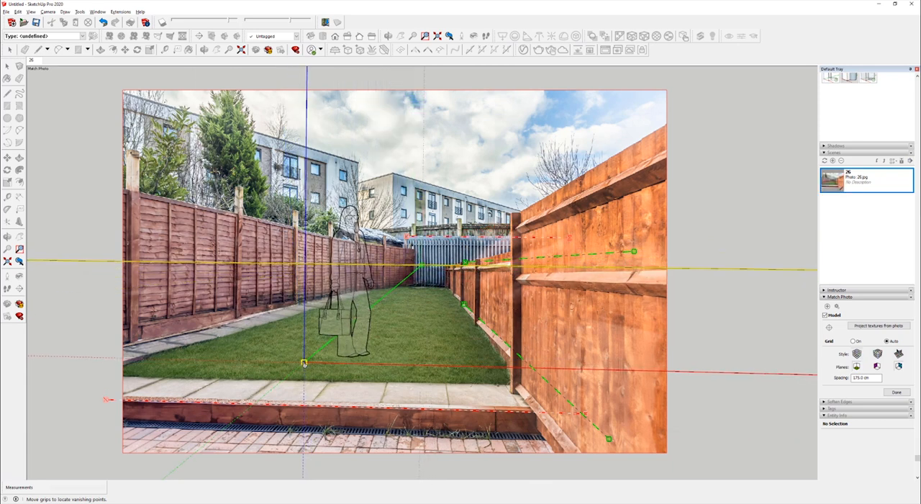
{"action": "left_click_drag", "start_coordinate": [304, 362], "coordinate": [124, 377]}
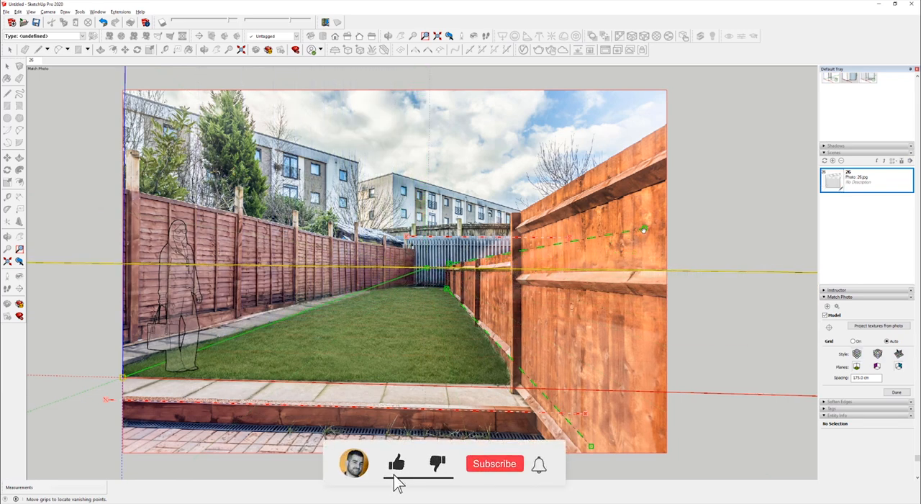
{"action": "left_click", "coordinate": [495, 462]}
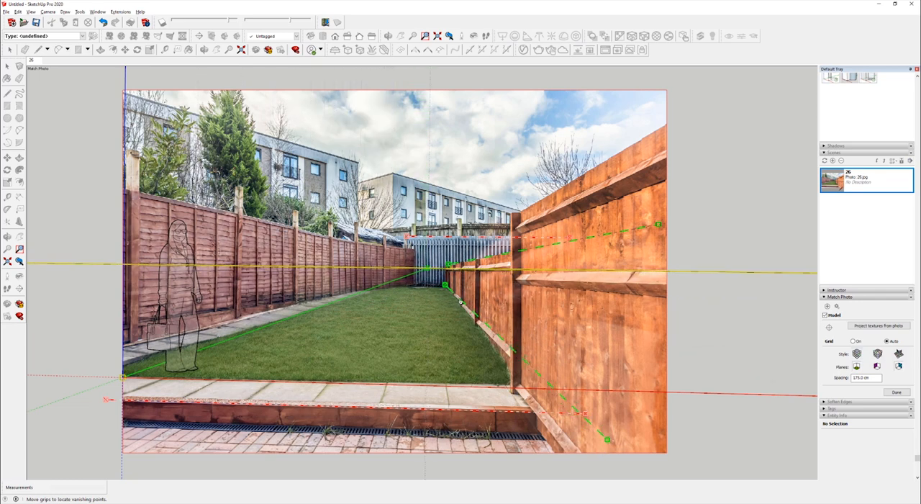
{"action": "mouse_move", "coordinate": [461, 306]}
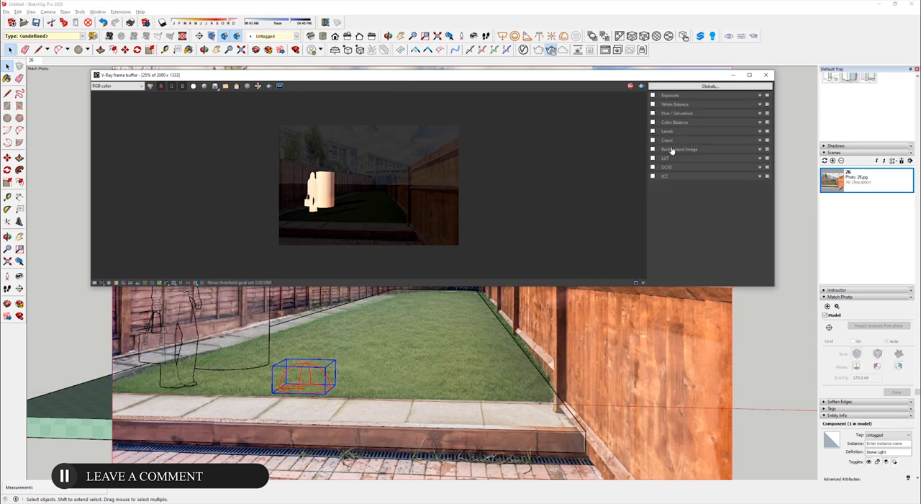
Enable the frame buffer's Background Image so photo 26.jpg shows behind the render
{"action": "left_click", "coordinate": [653, 149]}
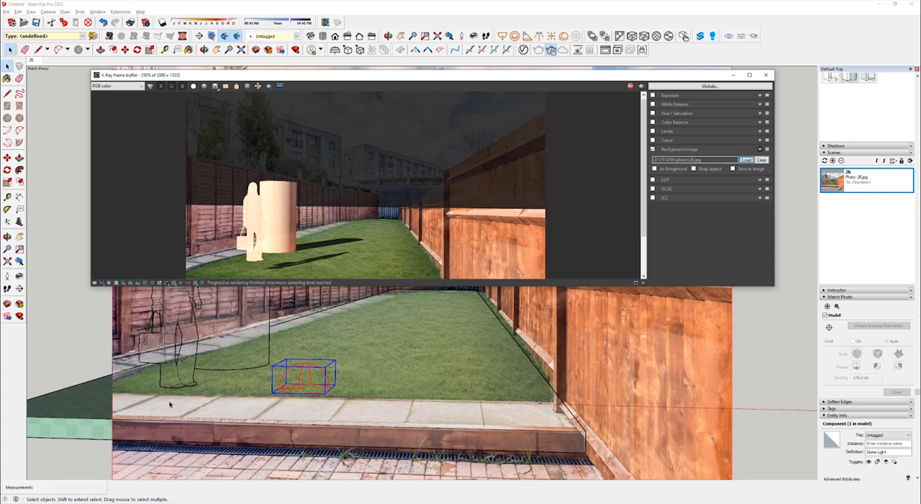
{"action": "left_click", "coordinate": [669, 95]}
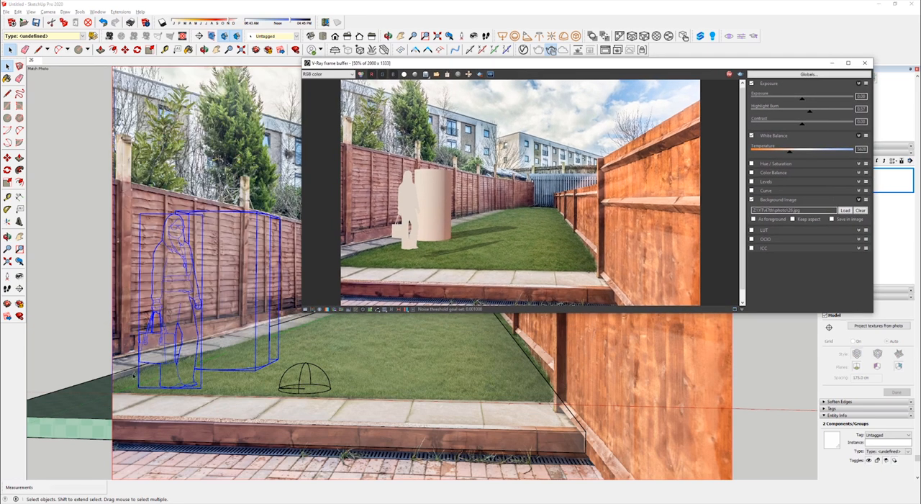
{"action": "mouse_move", "coordinate": [195, 359]}
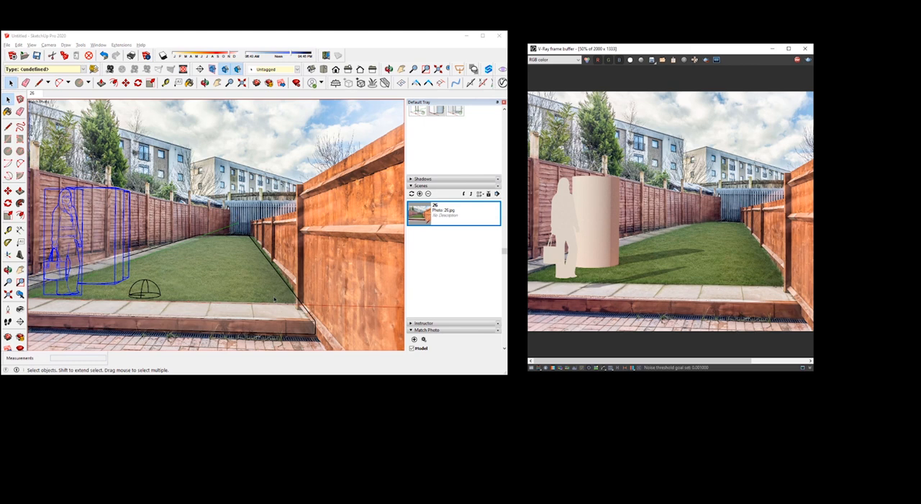
{"action": "mouse_move", "coordinate": [314, 297]}
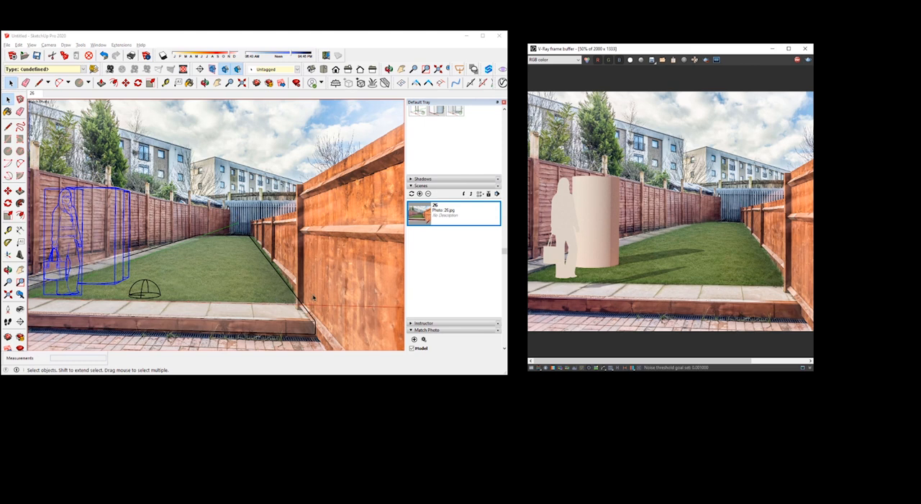